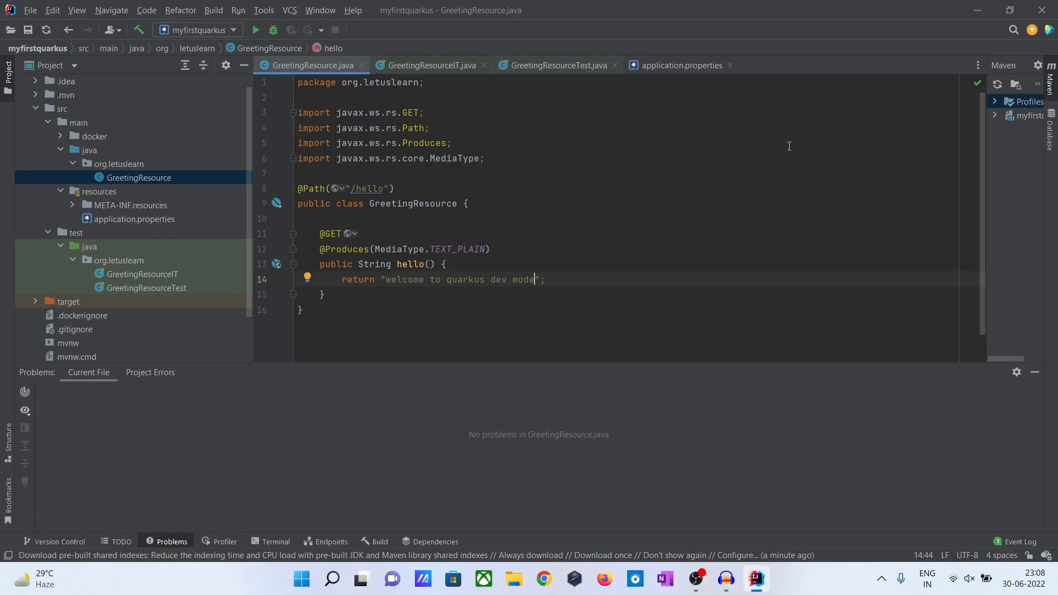
{"action": "mouse_move", "coordinate": [631, 98]}
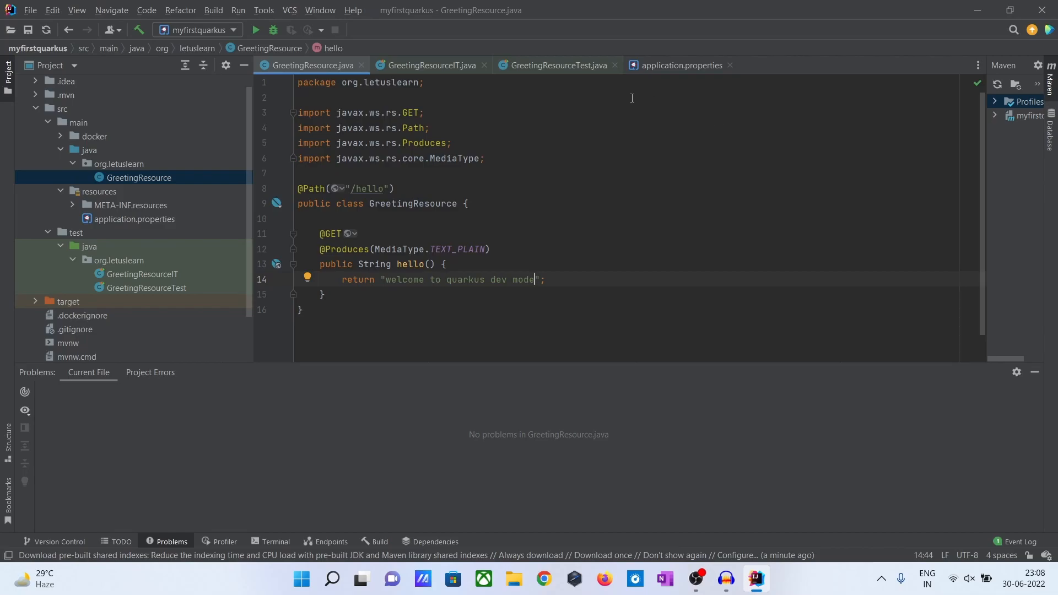
{"action": "mouse_move", "coordinate": [326, 88]}
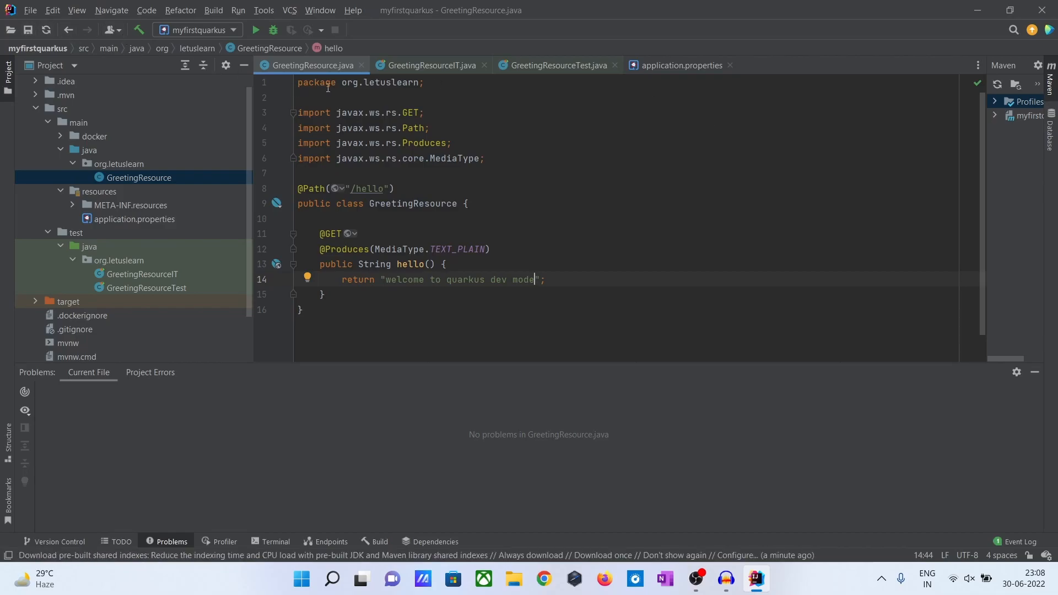
{"action": "mouse_move", "coordinate": [836, 274]}
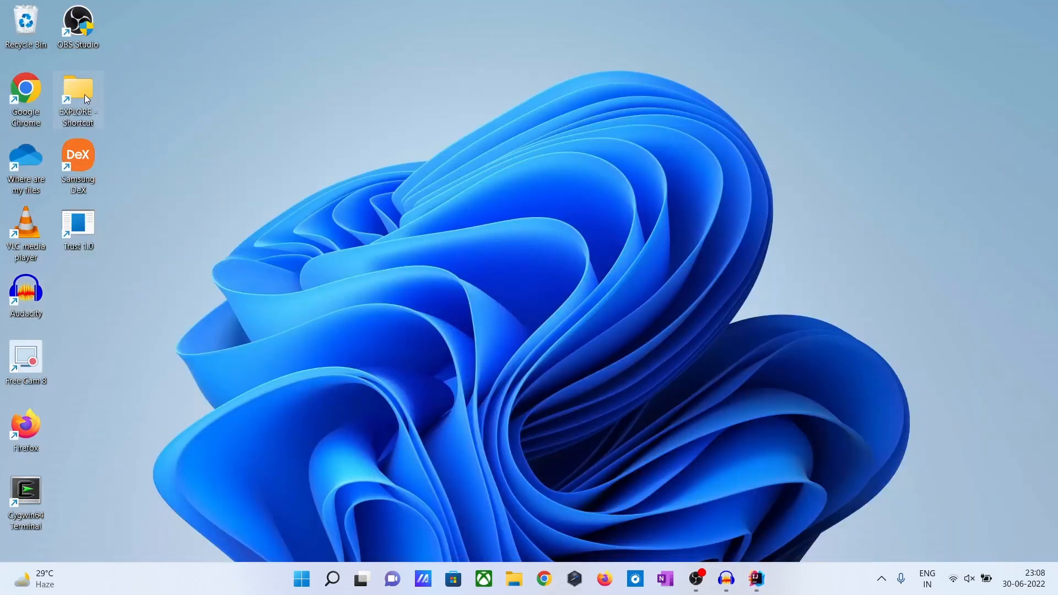
- Open EXPLORE > myfirstquarkus and launch cmd from its address bar
{"action": "double_click", "coordinate": [77, 95]}
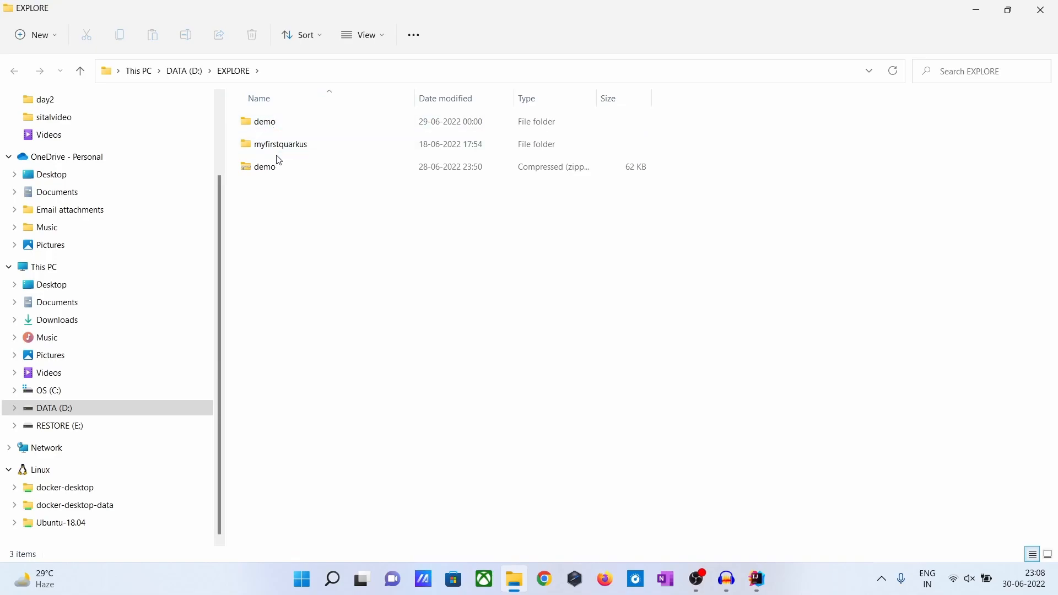
{"action": "double_click", "coordinate": [279, 143]}
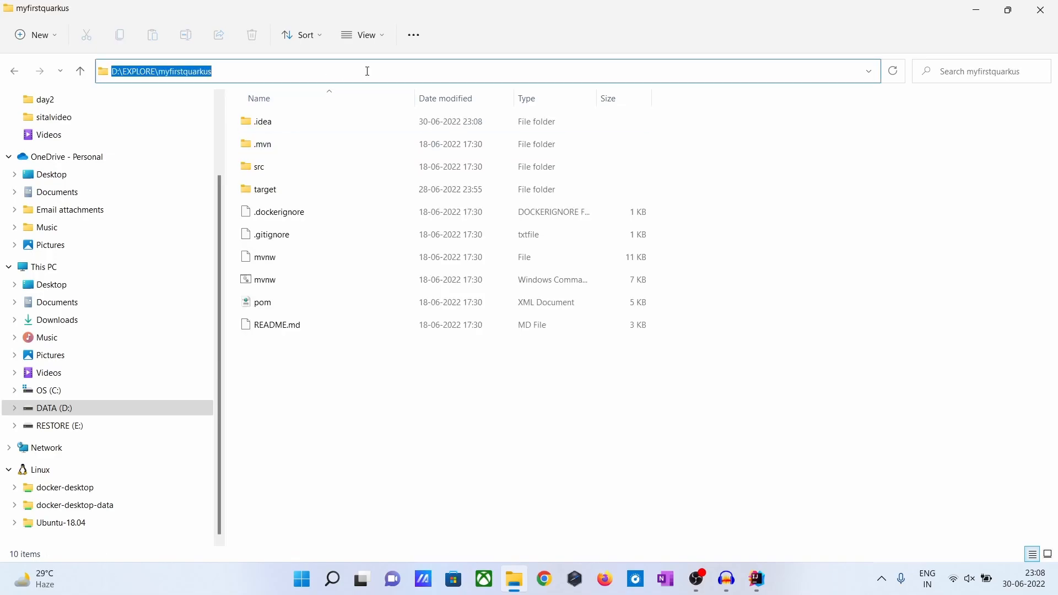
{"action": "type", "text": "cmd"}
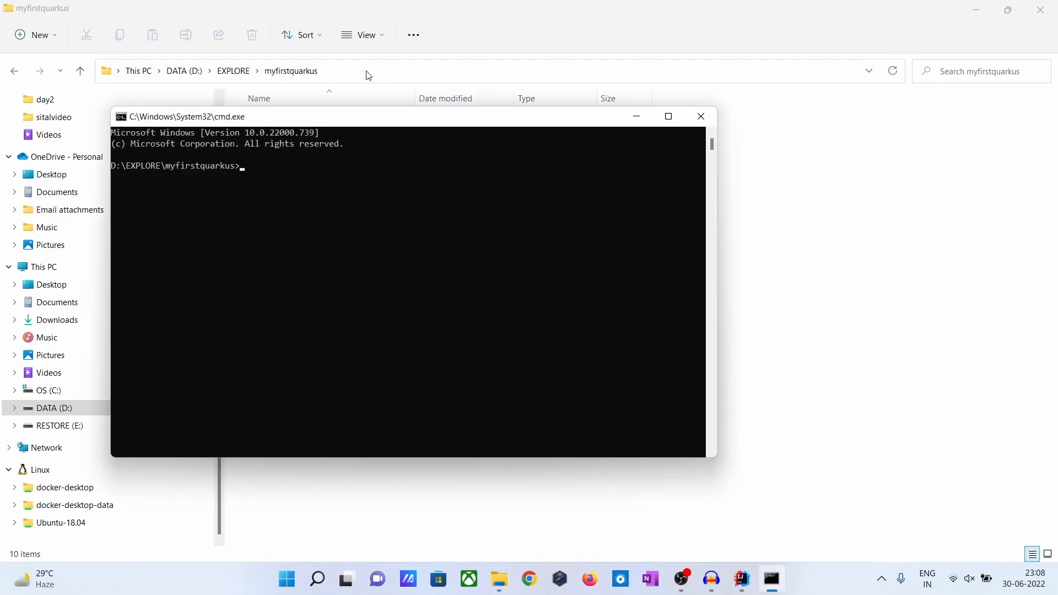
- Run 'mvn package' to build myfirstquarkus until BUILD SUCCESS with tests passing
{"action": "type", "text": "m"}
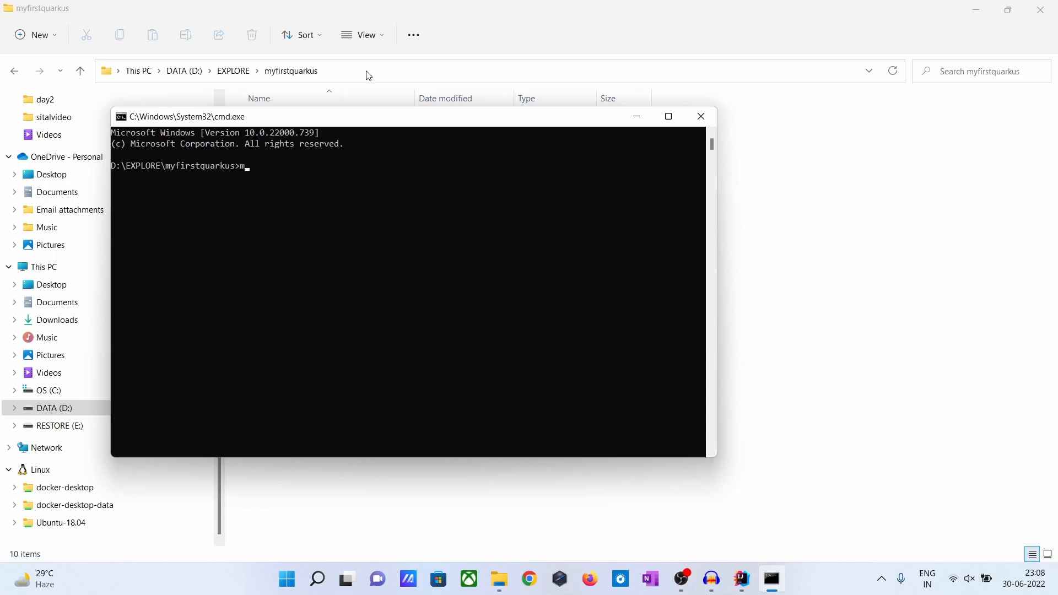
{"action": "type", "text": "vn"}
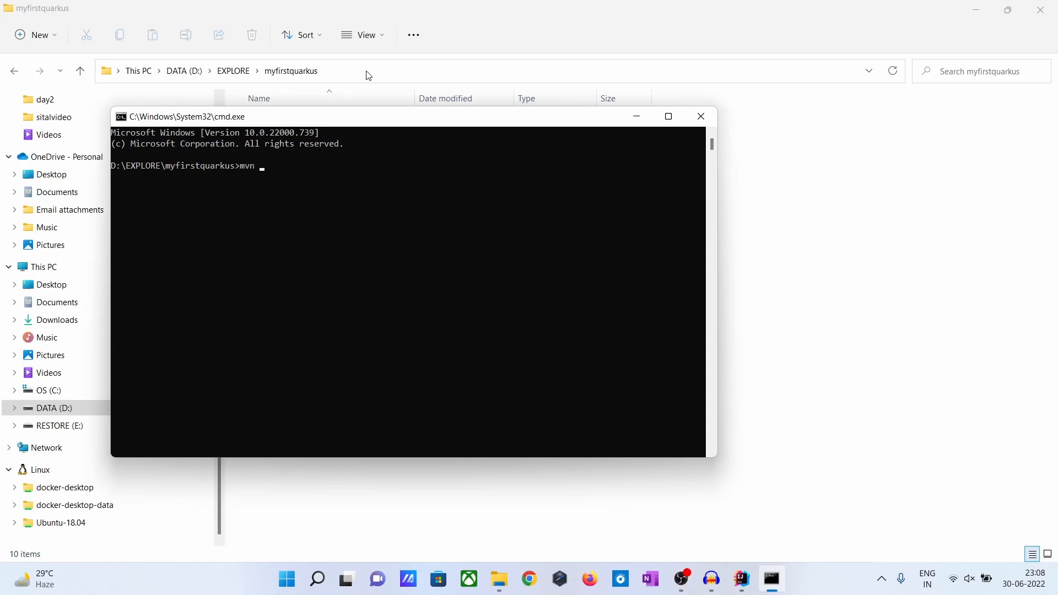
{"action": "type", "text": "pac"}
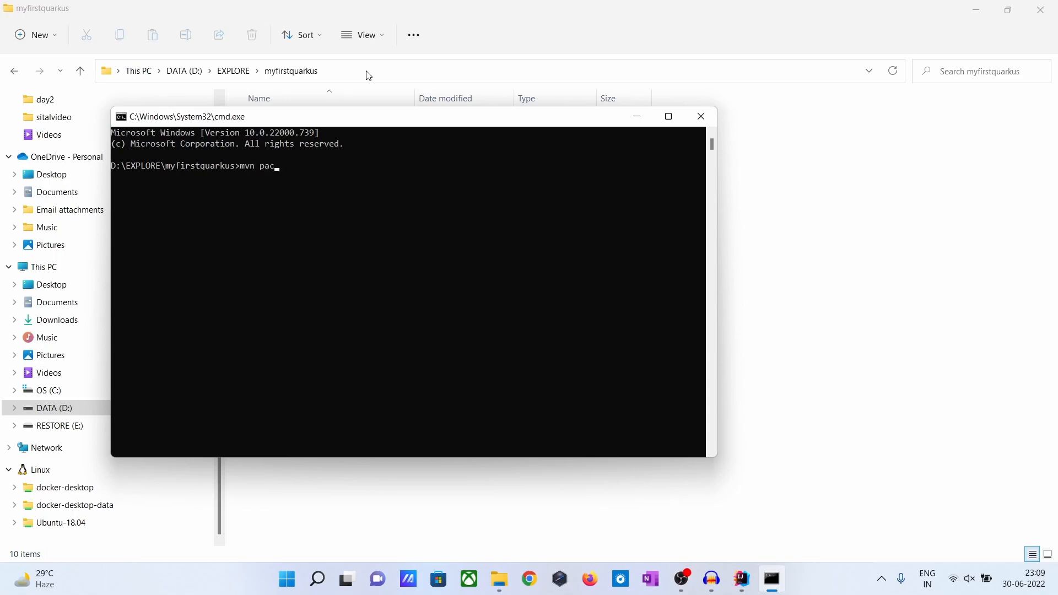
{"action": "type", "text": "kage"}
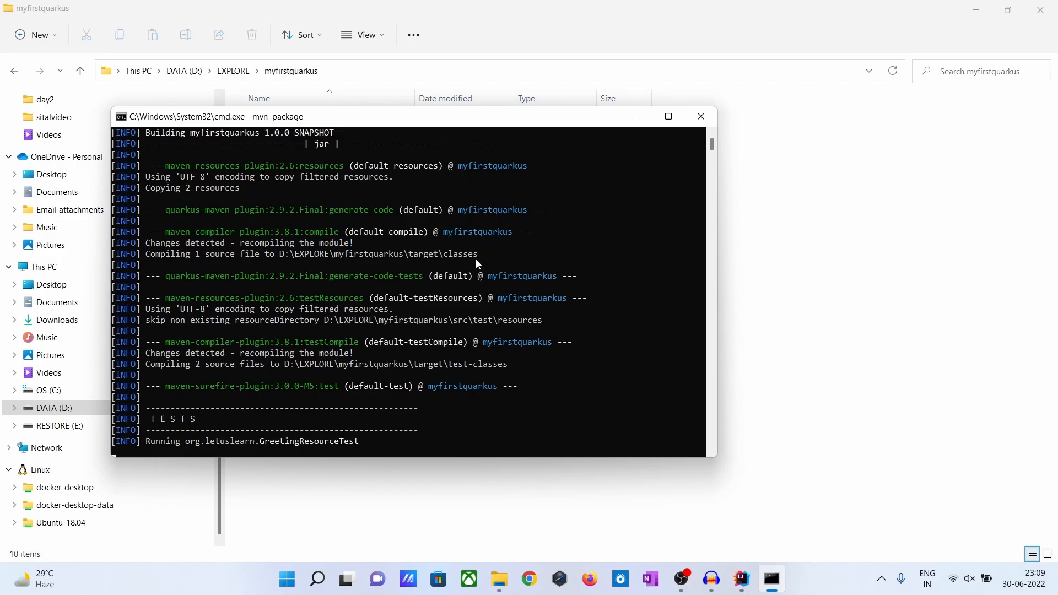
{"action": "mouse_move", "coordinate": [467, 332]}
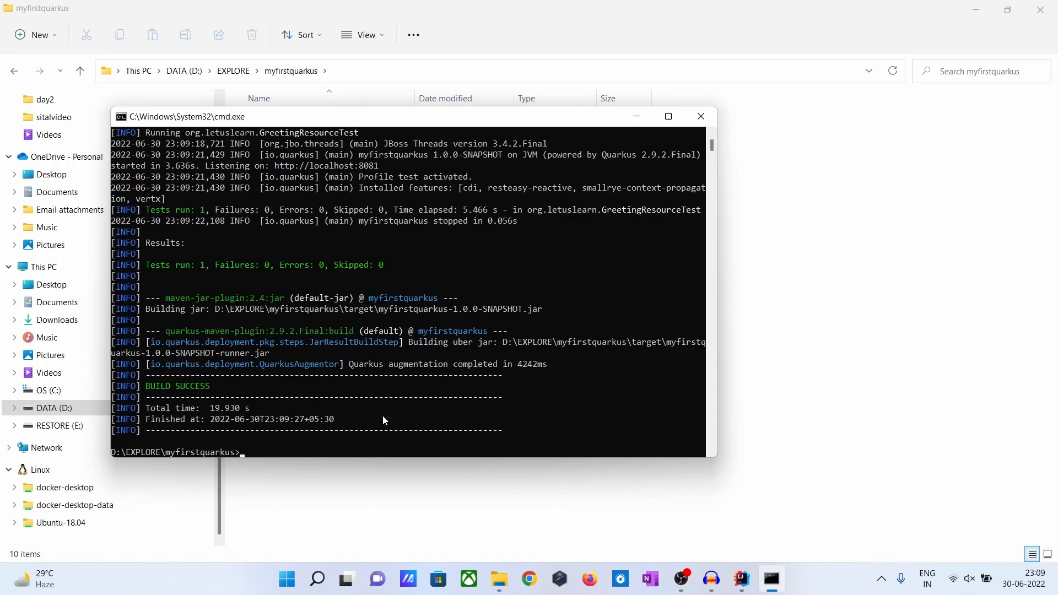
- Run the packaged myfirstquarkus jar with java -jar so Quarkus starts on port 8080
{"action": "type", "text": "java"}
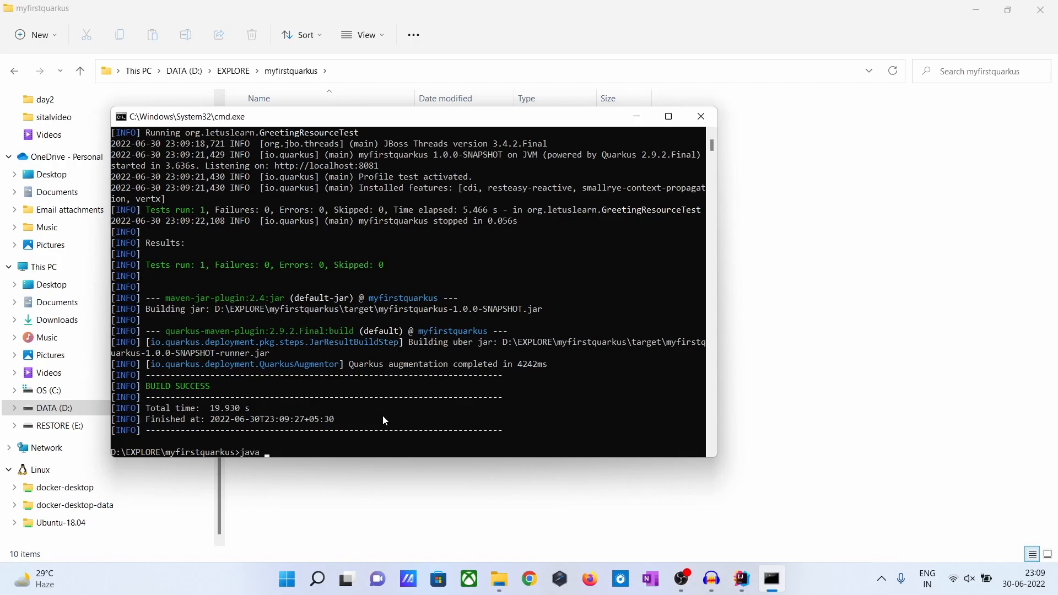
{"action": "type", "text": "-jar"}
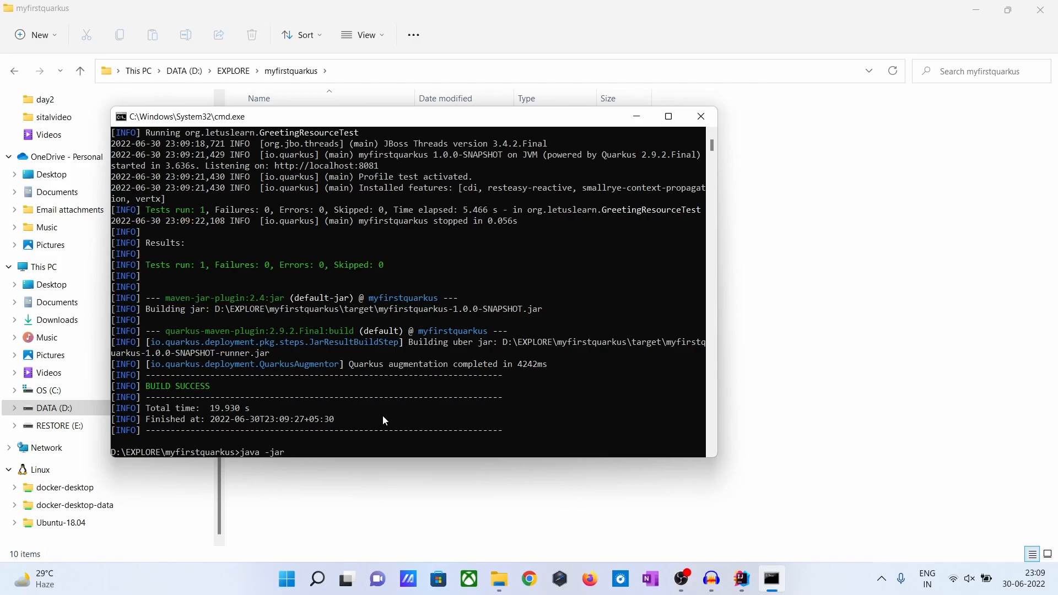
{"action": "type", "text": "target"}
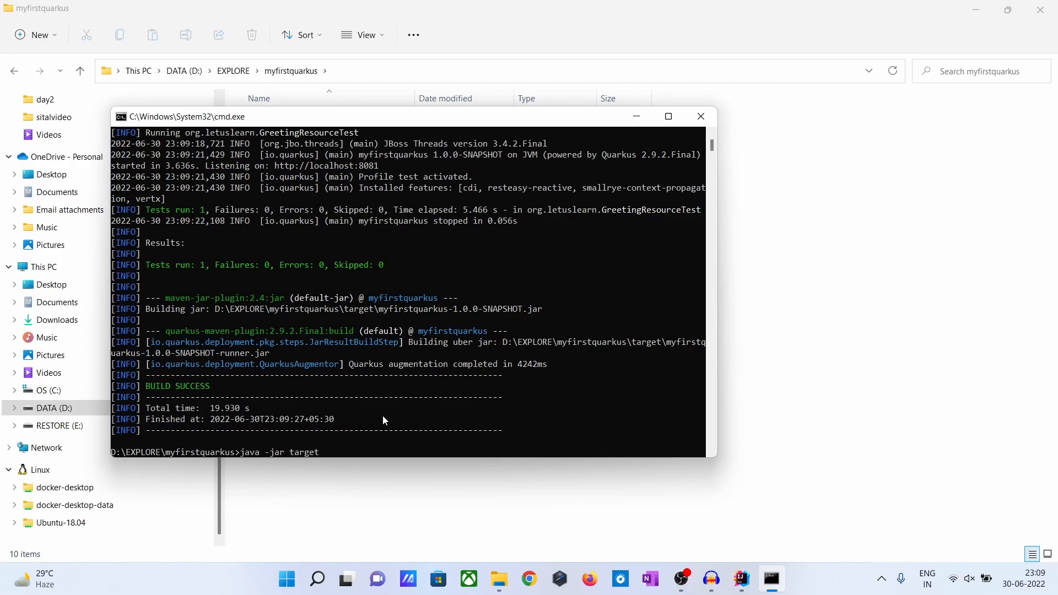
{"action": "type", "text": "\\classes"}
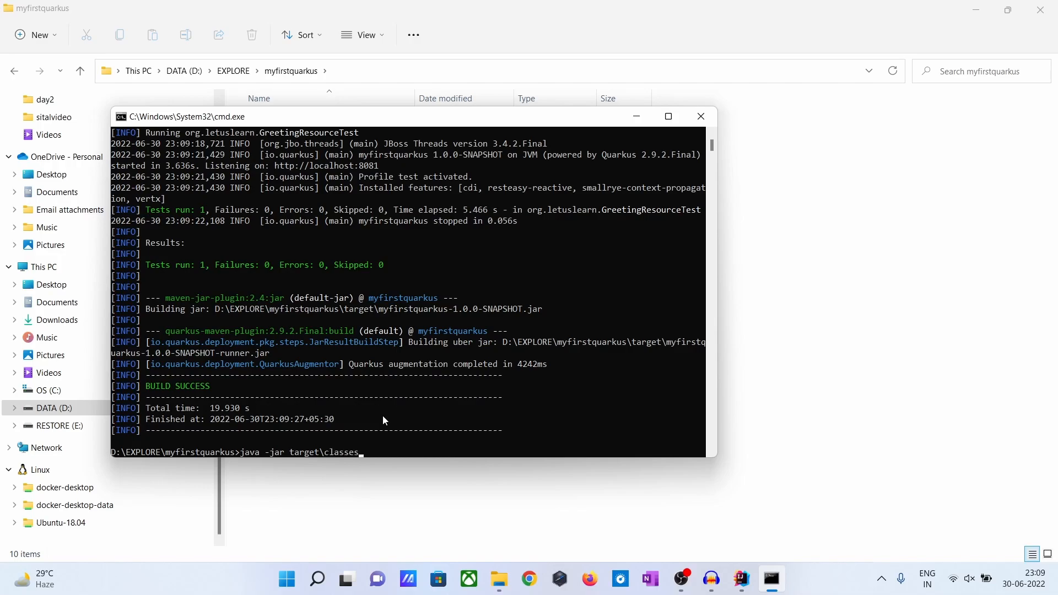
{"action": "type", "text": "myfirstquarkus-1.0.0-SNAPSHOT.jar.original"}
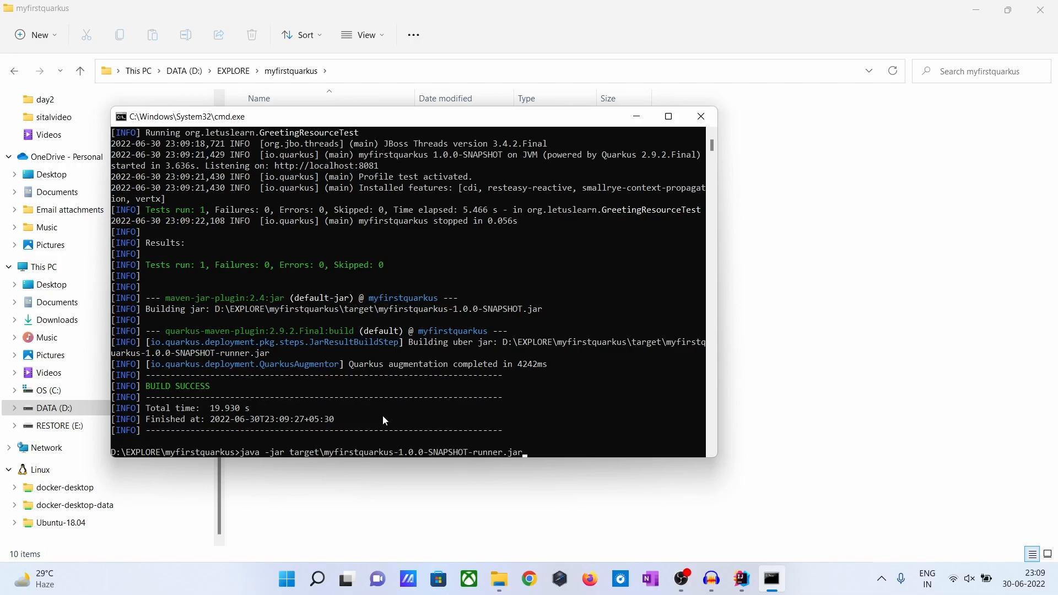
{"action": "key", "text": "Enter"}
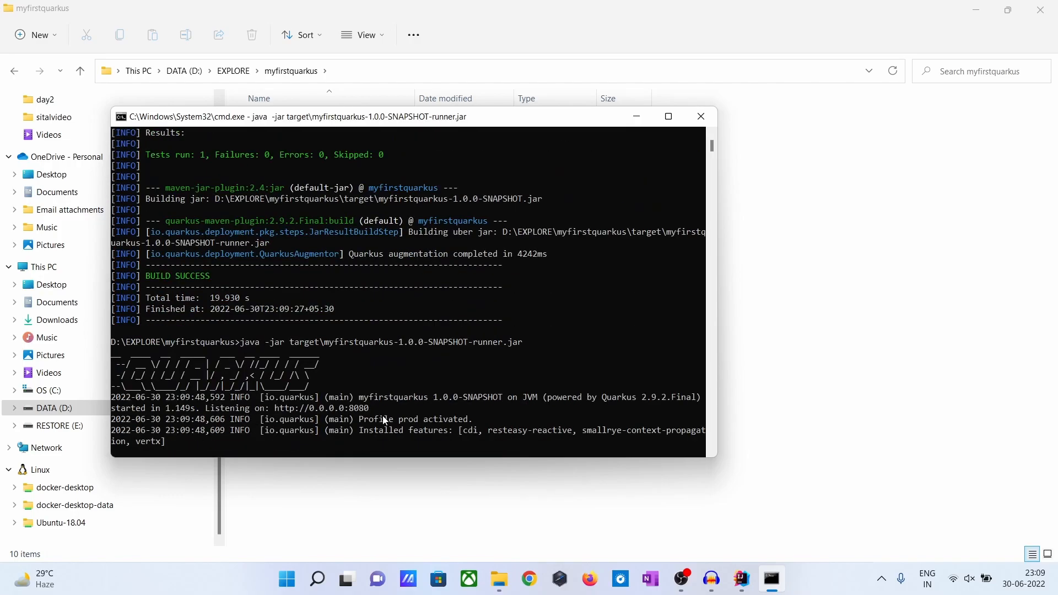
{"action": "mouse_move", "coordinate": [438, 512]}
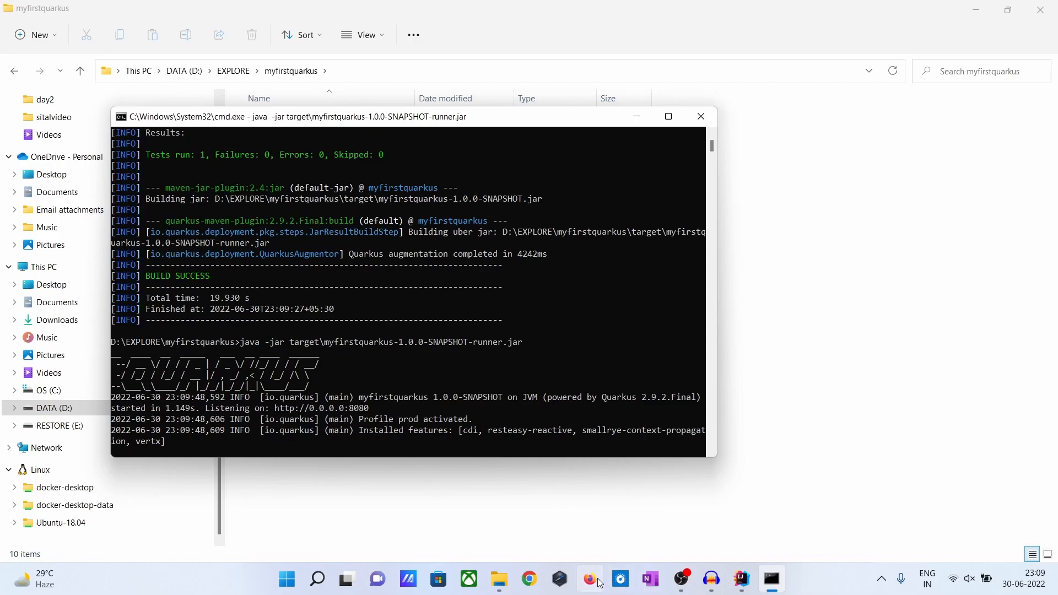
- Visit localhost:8080/ in Firefox, then its localhost:8080/hello endpoint
{"action": "left_click", "coordinate": [589, 578]}
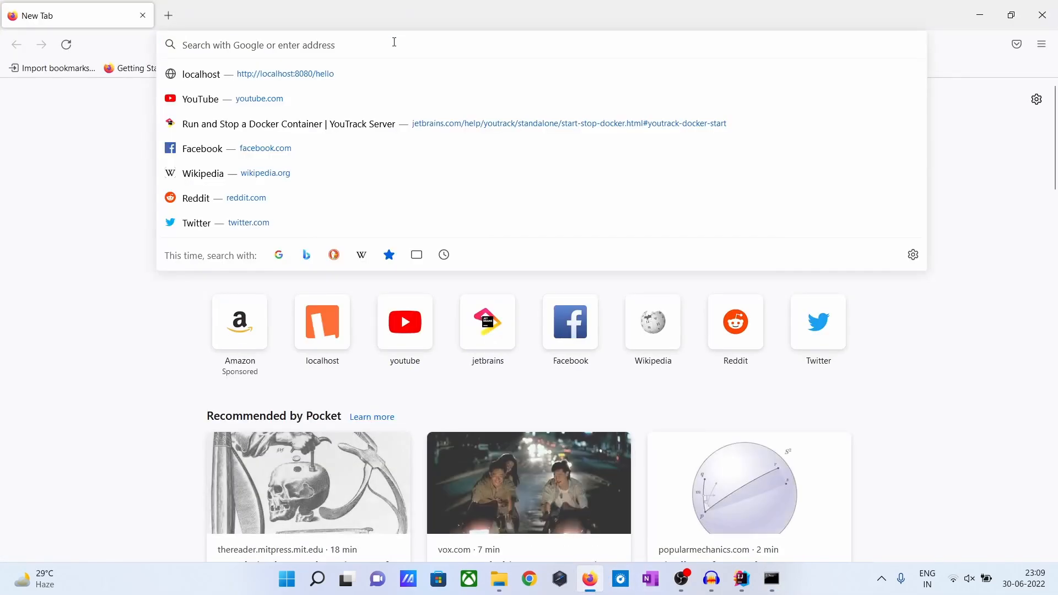
{"action": "type", "text": "localhost:8080/"}
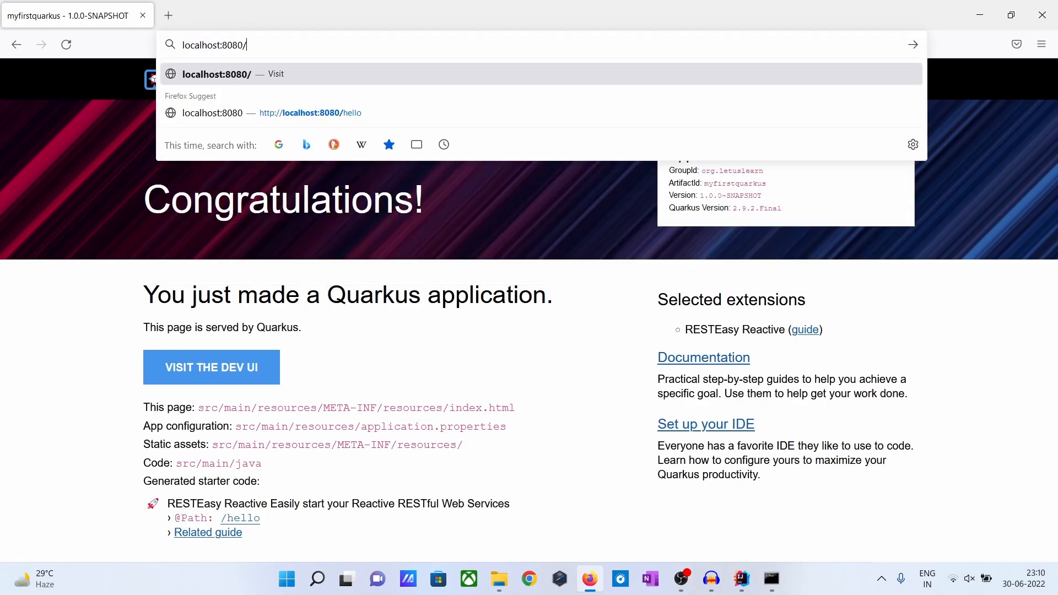
{"action": "type", "text": "hello"}
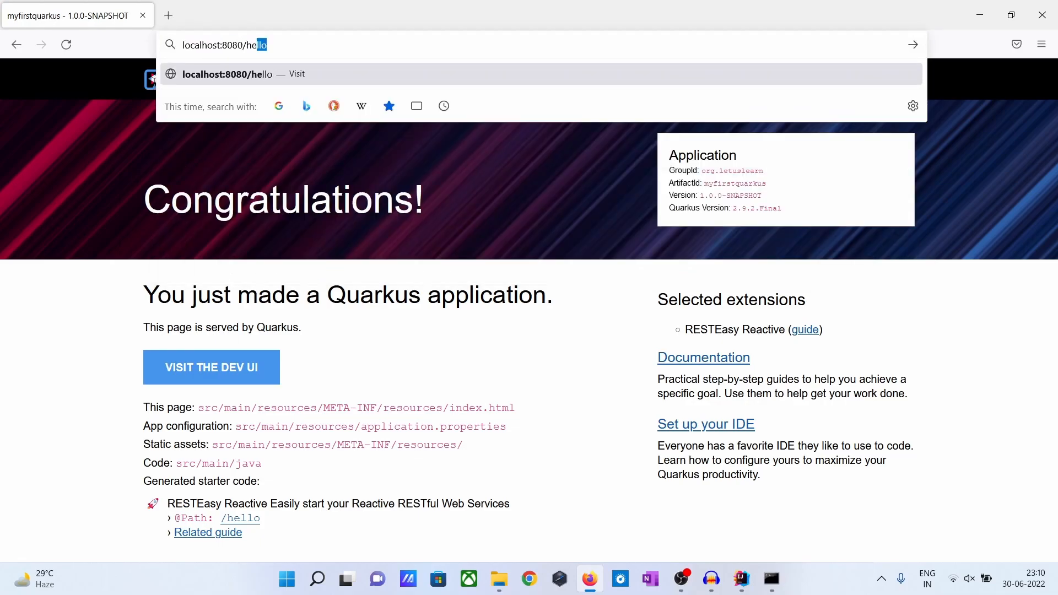
{"action": "left_click", "coordinate": [739, 579]}
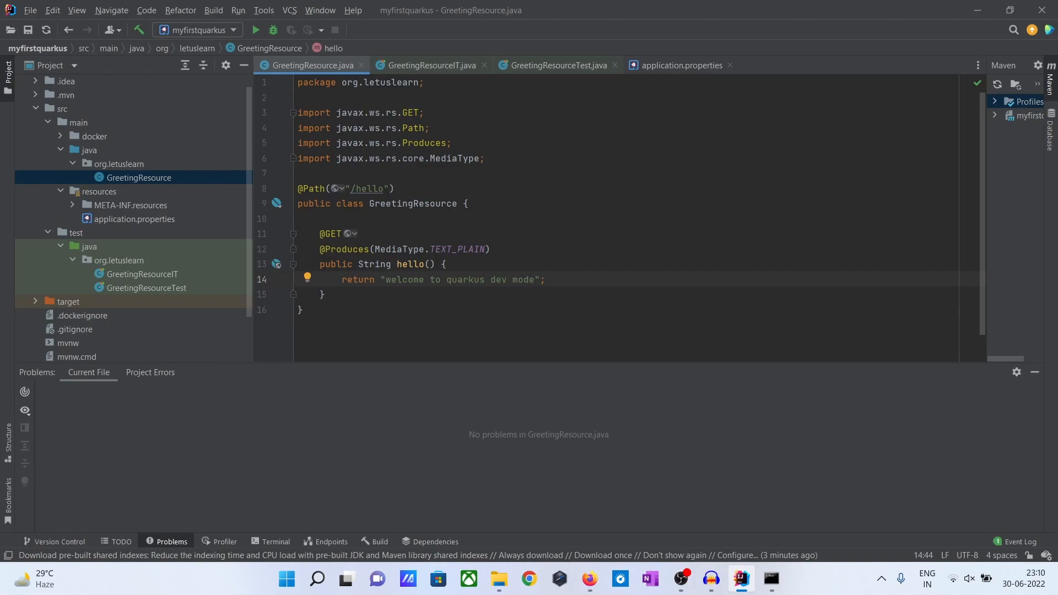
- Change GreetingResource's hello return string to 'welcome to quarkus dev mode changed the message'
{"action": "type", "text": "ch"}
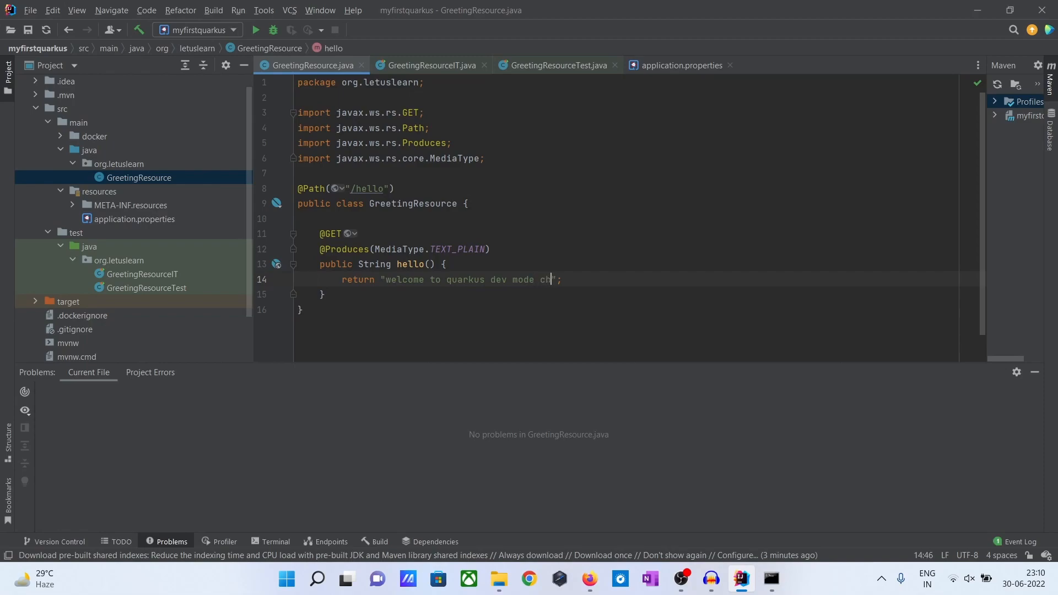
{"action": "type", "text": "ne"}
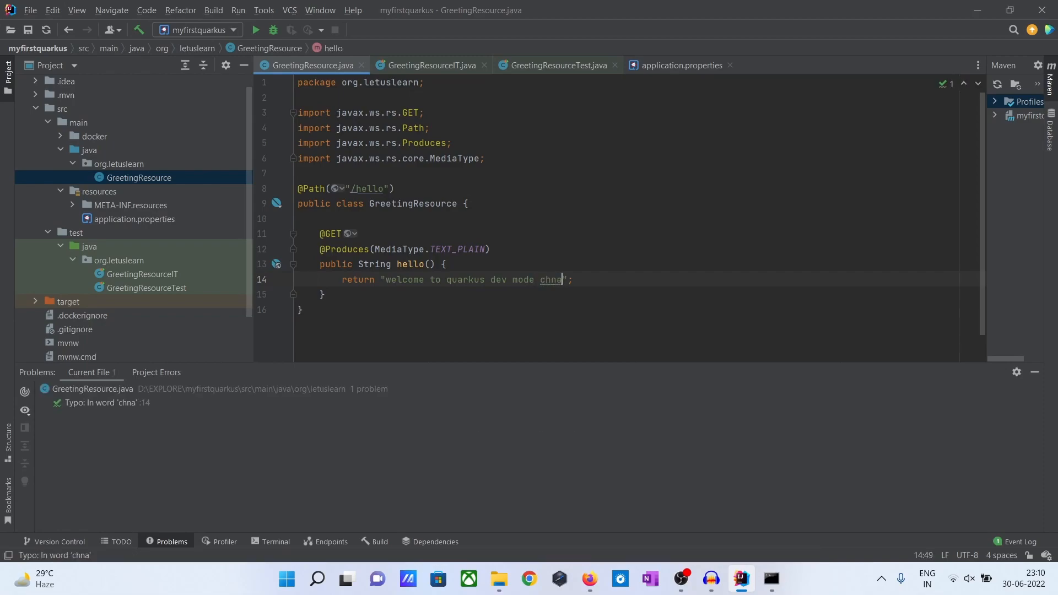
{"action": "key", "text": "Backspace"}
{"action": "type", "text": "anged the message"}
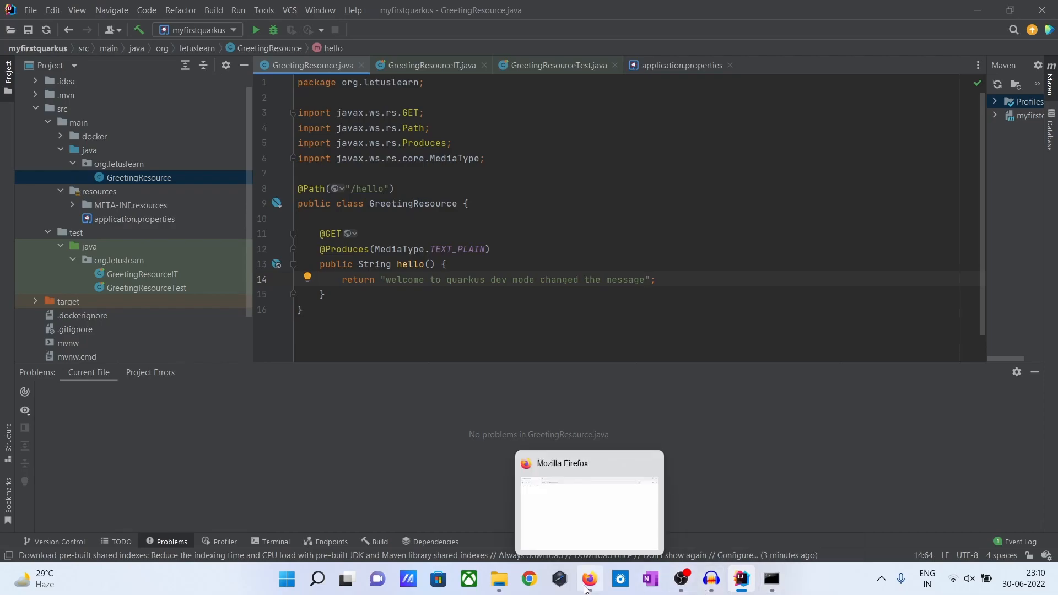
{"action": "mouse_move", "coordinate": [740, 579]}
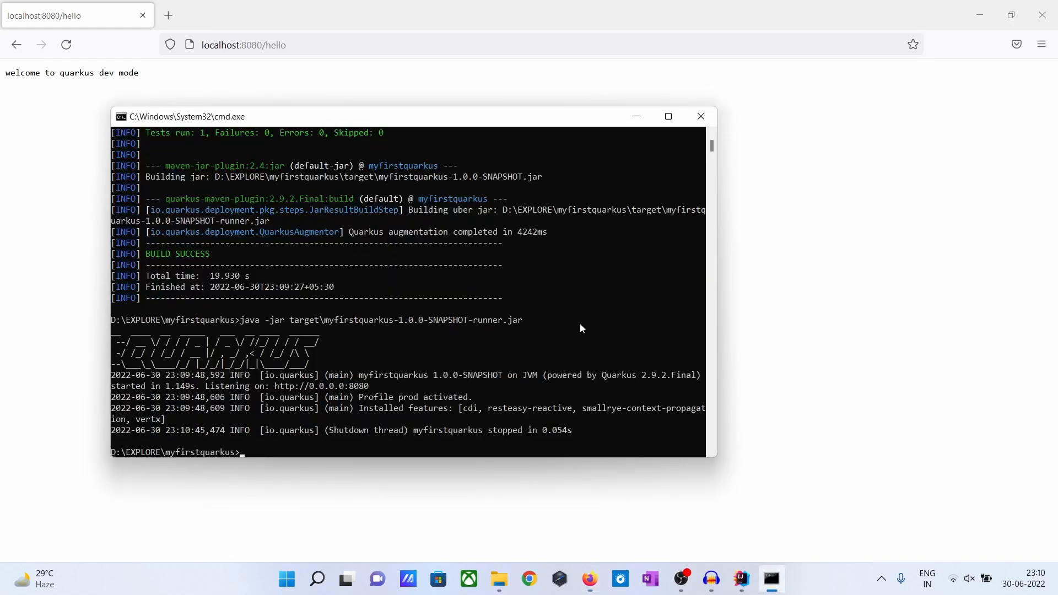
- Enter 'mvn package quarkus:dev' to build and start the app in dev mode
{"action": "type", "text": "mvn package"}
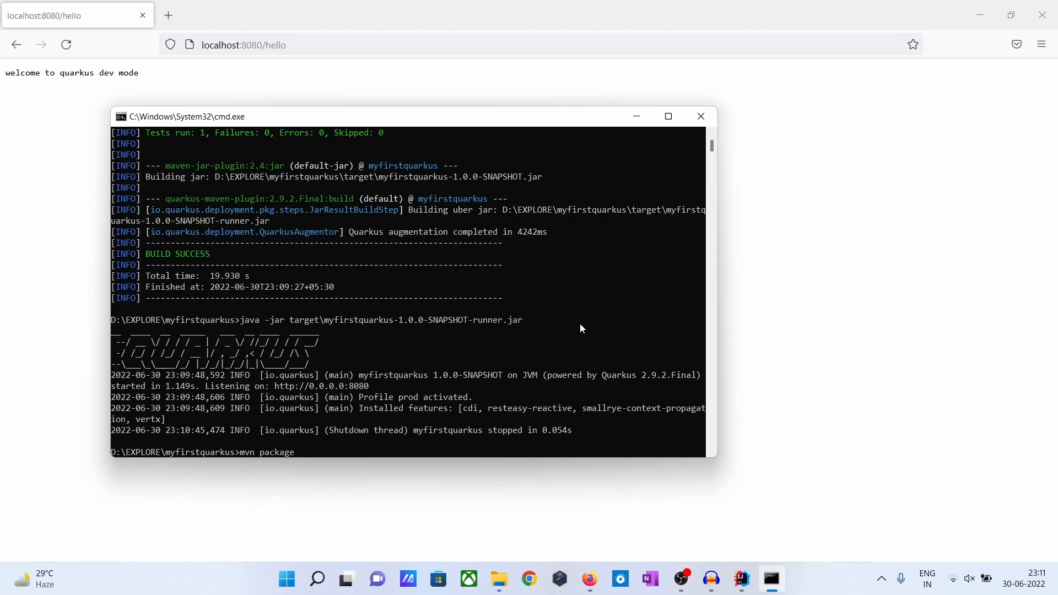
{"action": "type", "text": "qua"}
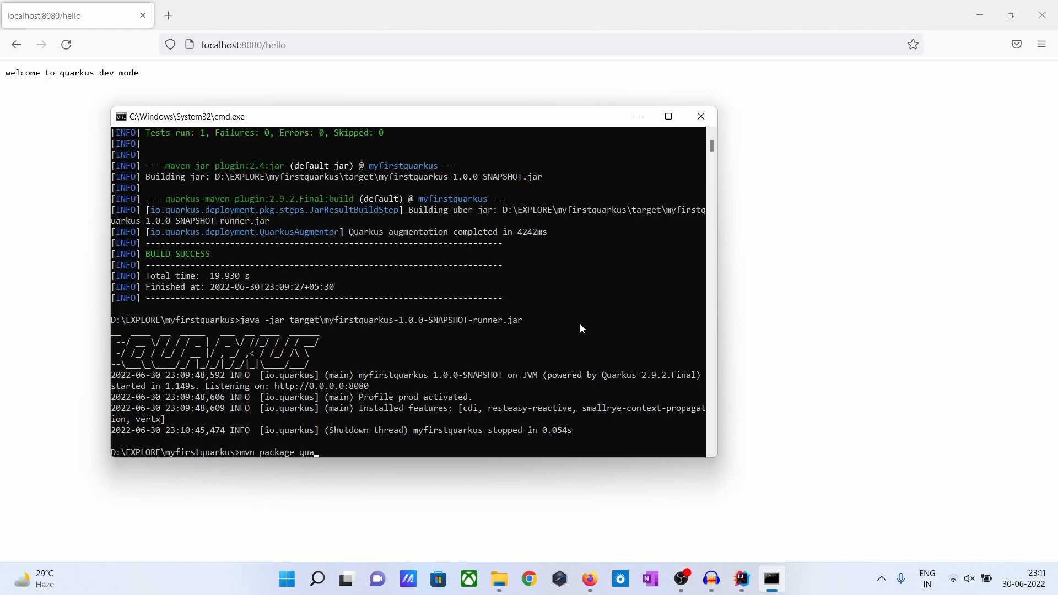
{"action": "type", "text": "rkus"}
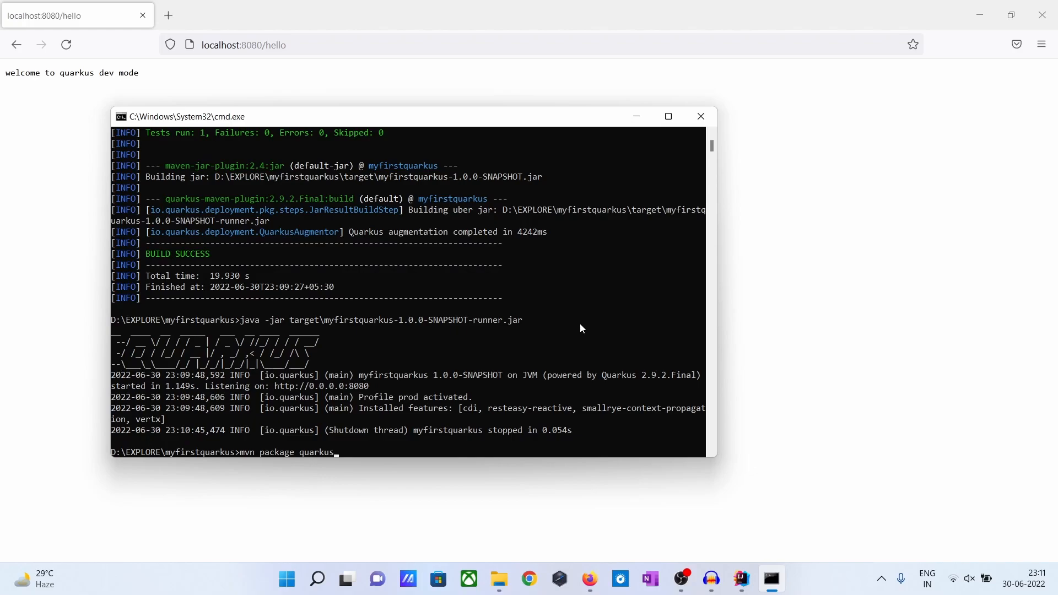
{"action": "type", "text": ":dev"}
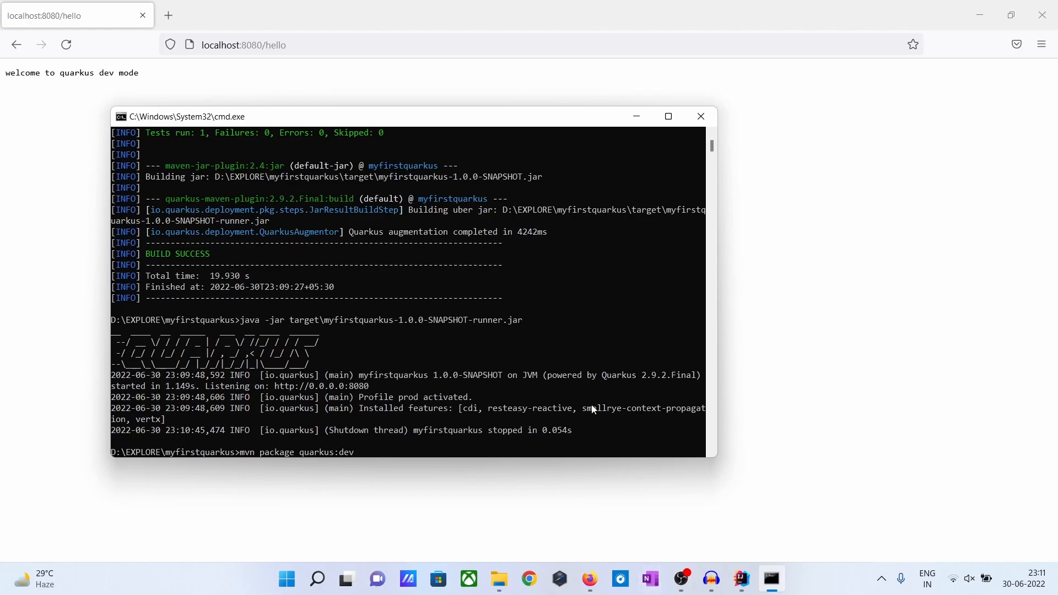
{"action": "mouse_move", "coordinate": [655, 540]}
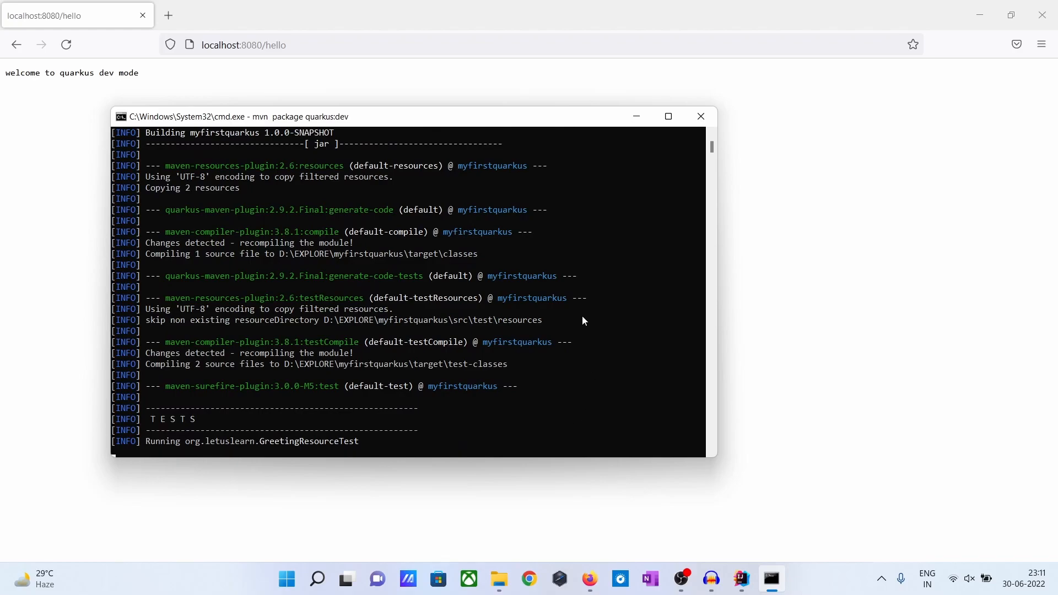
- Scroll the terminal to follow dev-mode startup until live coding is activated
{"action": "scroll", "scroll_direction": "down", "scroll_amount": 3}
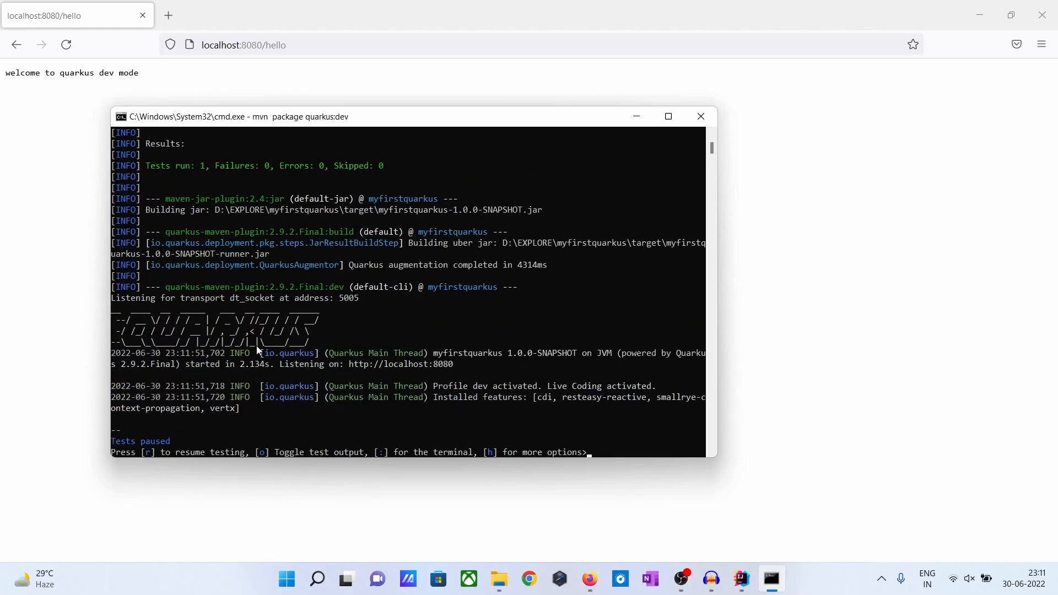
{"action": "mouse_move", "coordinate": [694, 414]}
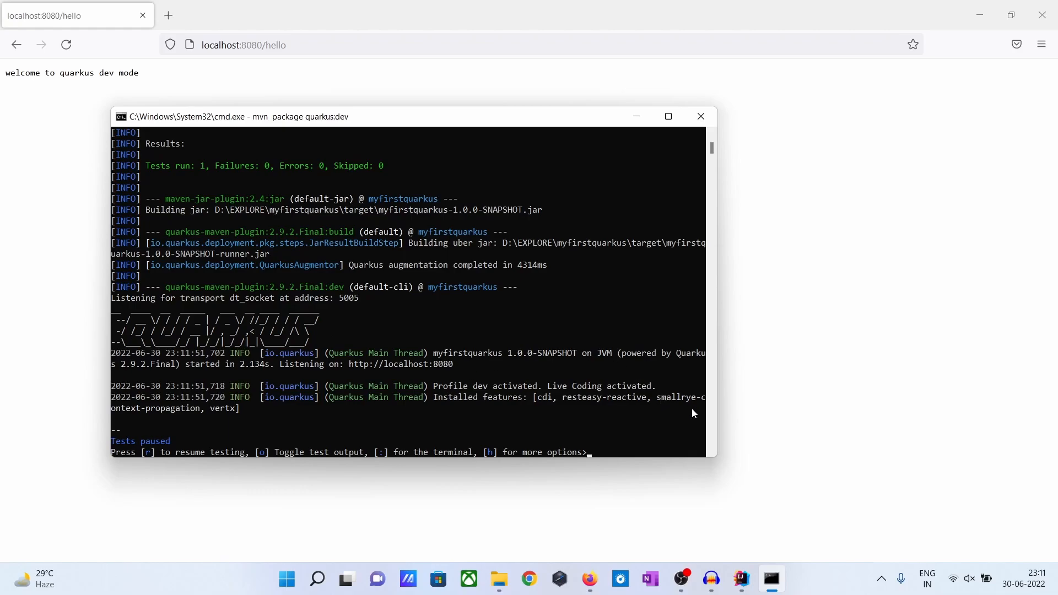
{"action": "mouse_move", "coordinate": [443, 372]}
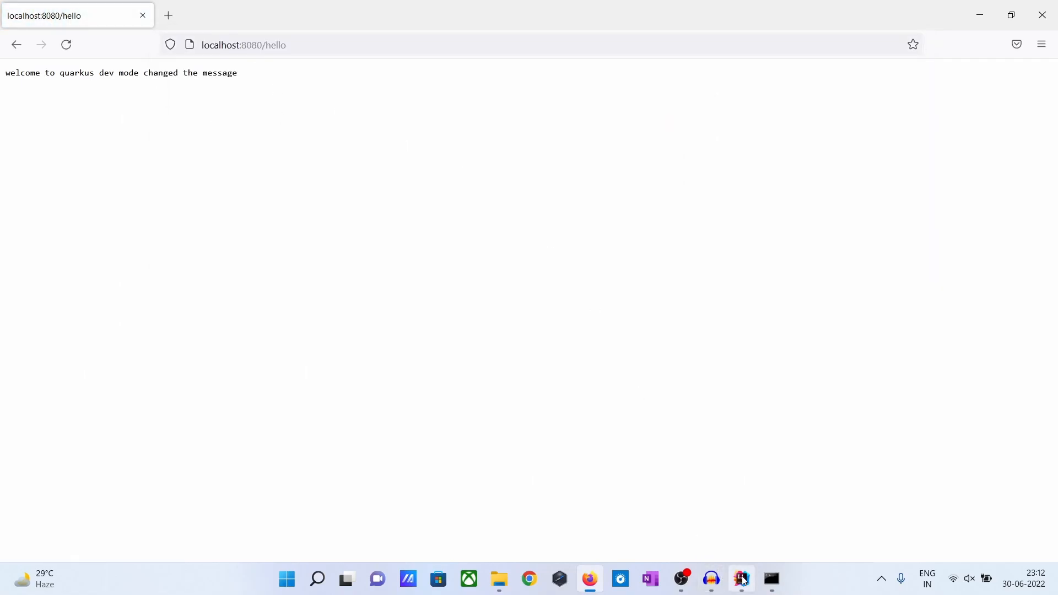
- Append ' reloaded reloaded2' to the hello return string in GreetingResource.java
{"action": "left_click", "coordinate": [741, 579]}
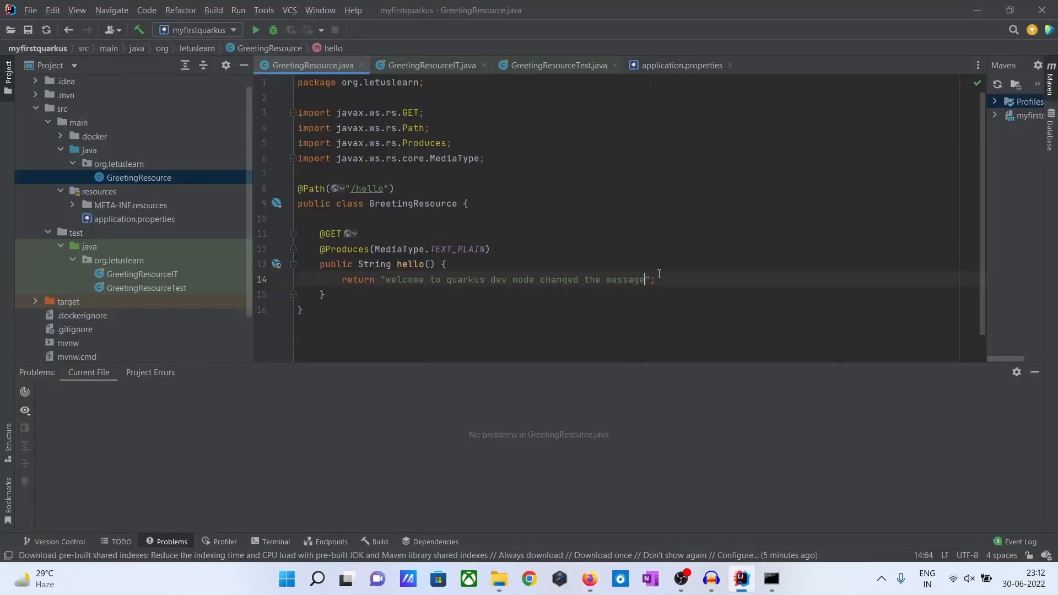
{"action": "type", "text": "re"}
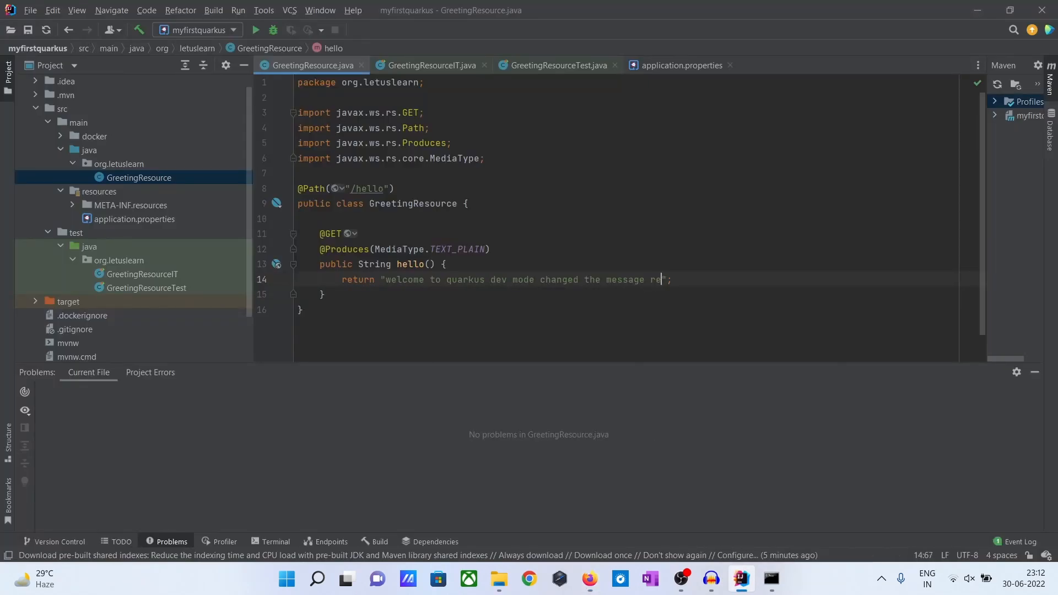
{"action": "type", "text": "loaded"}
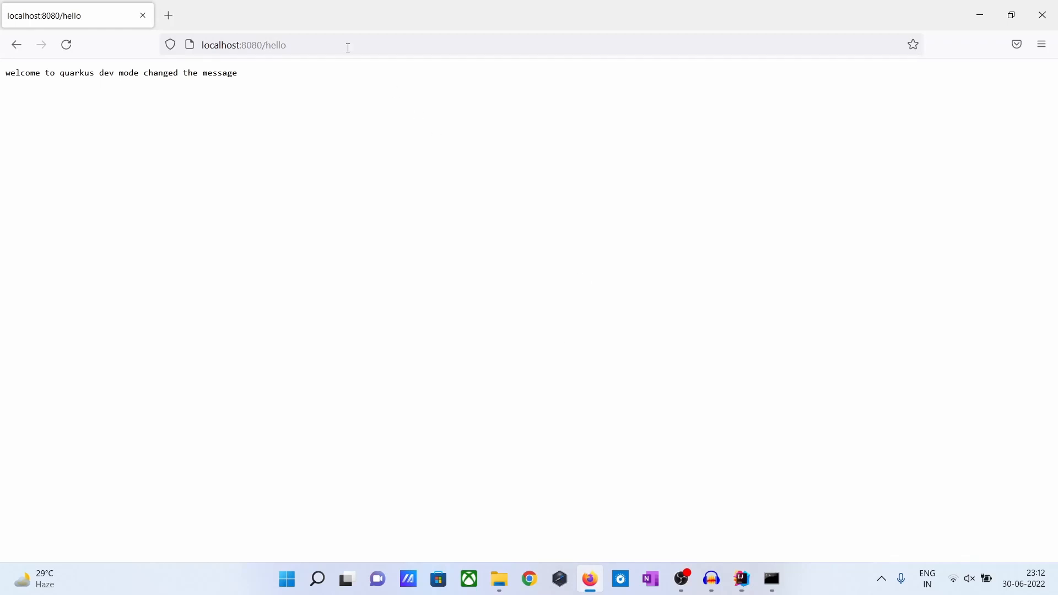
{"action": "mouse_move", "coordinate": [642, 411]}
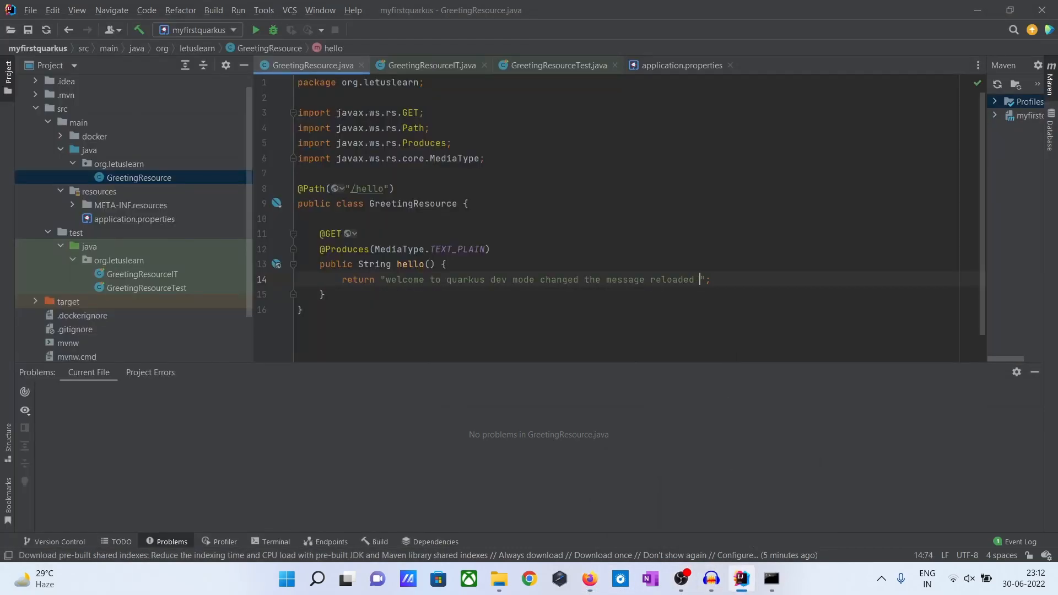
{"action": "type", "text": "reloa"}
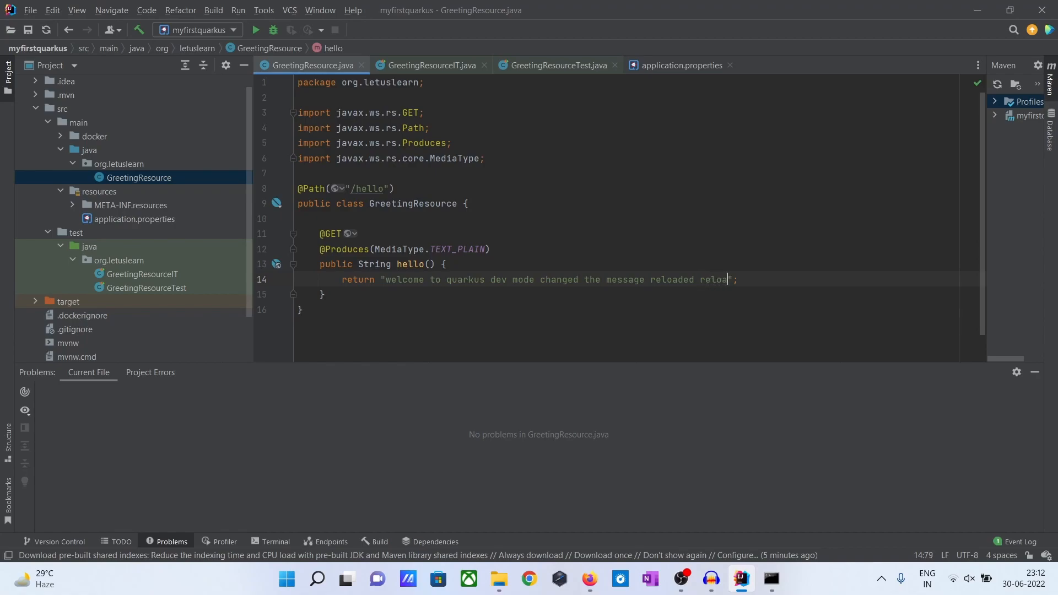
{"action": "type", "text": "d2"}
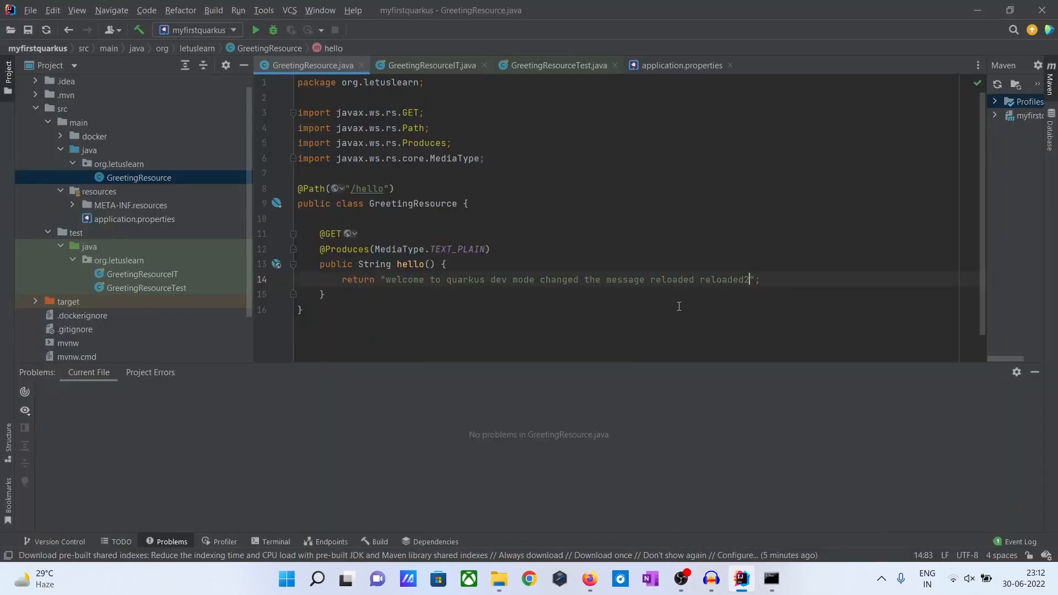
{"action": "mouse_move", "coordinate": [588, 579]}
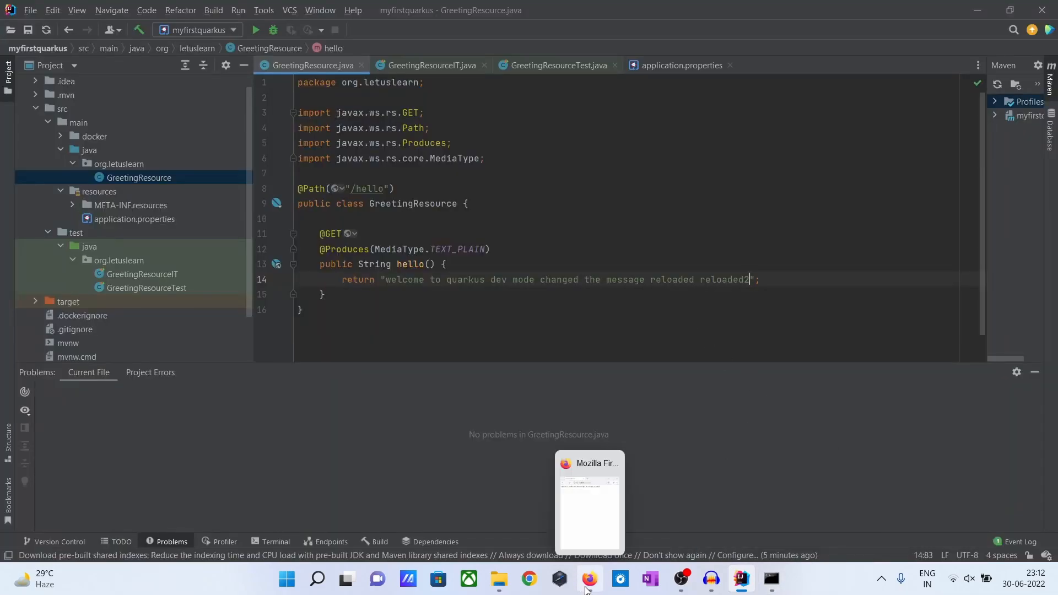
- Reload localhost:8080/hello in Firefox to see the message ending in reloaded2
{"action": "left_click", "coordinate": [589, 578]}
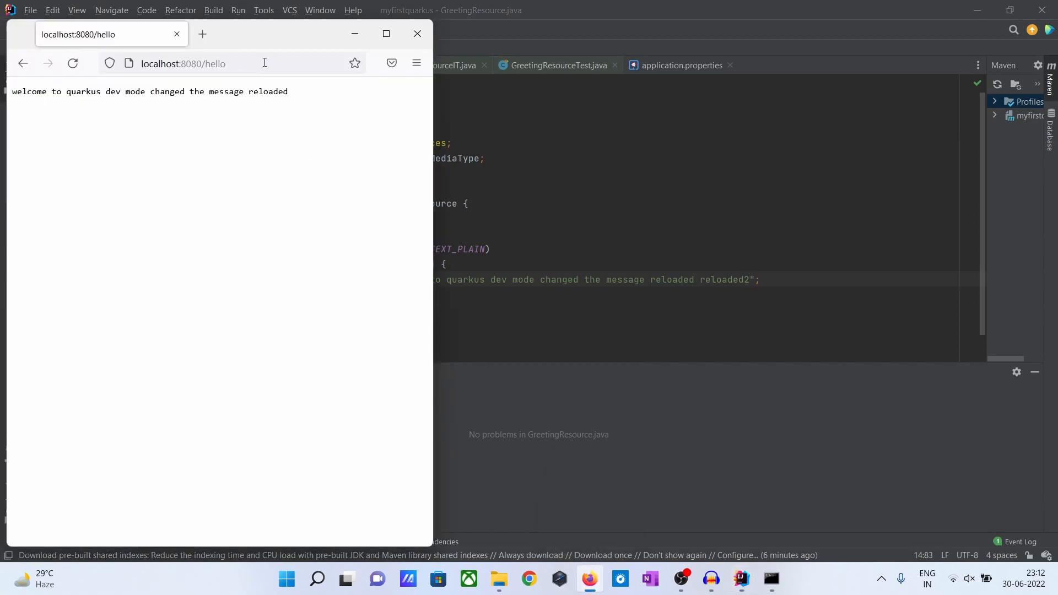
{"action": "left_click", "coordinate": [182, 62]}
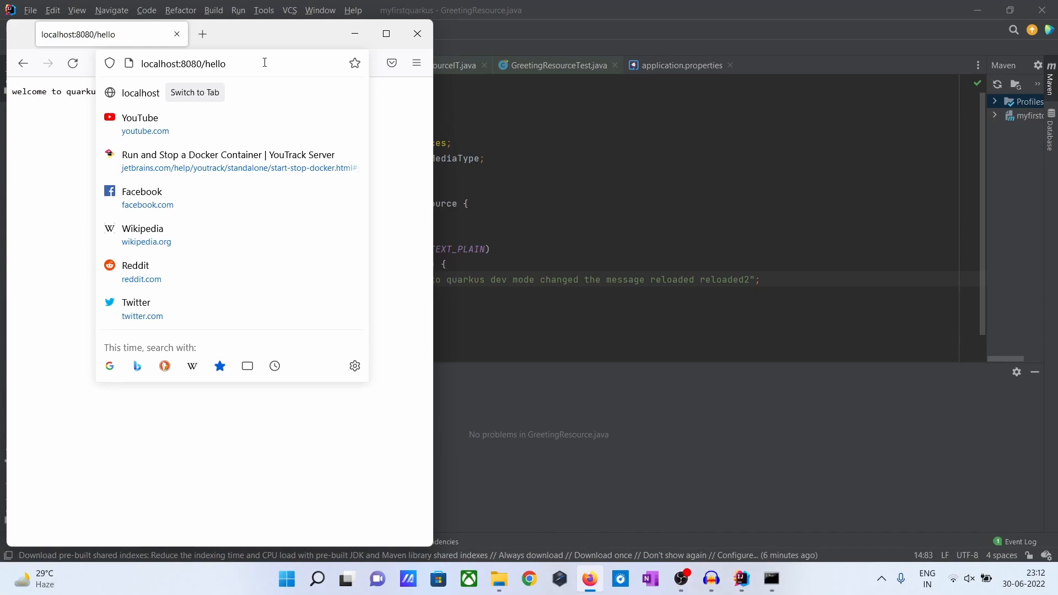
{"action": "key", "text": "enter"}
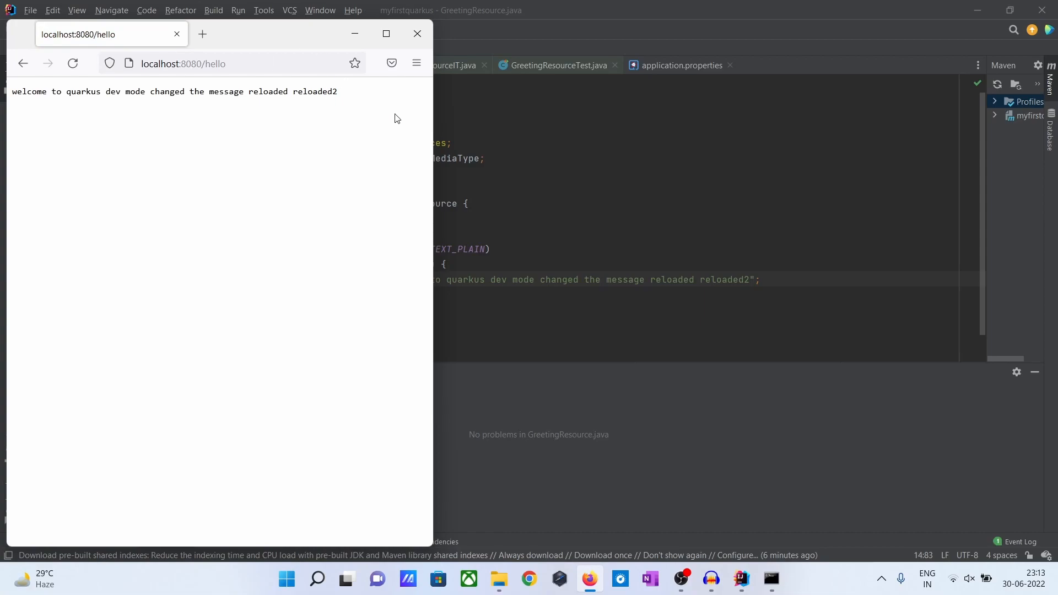
{"action": "mouse_move", "coordinate": [335, 240]}
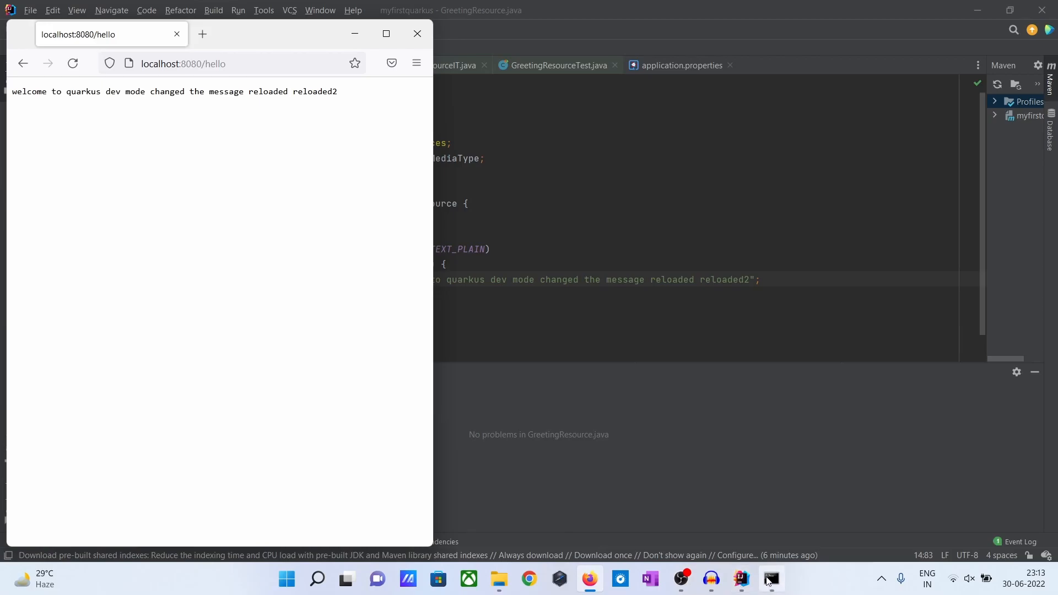
- Bring the Command Prompt forward to read the live-reload and BUILD SUCCESS log
{"action": "left_click", "coordinate": [770, 579]}
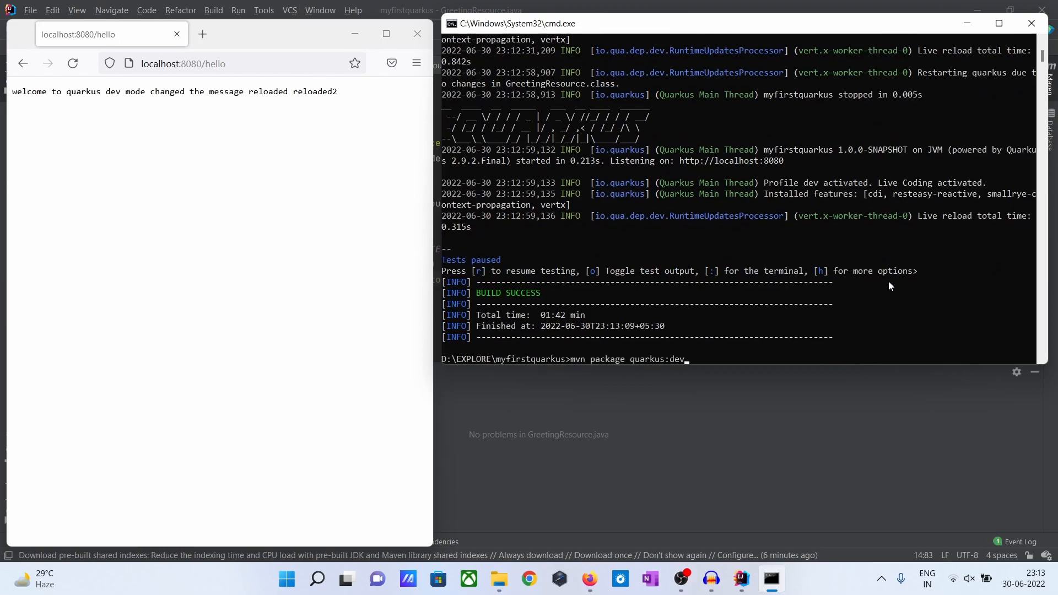
{"action": "mouse_move", "coordinate": [642, 356]}
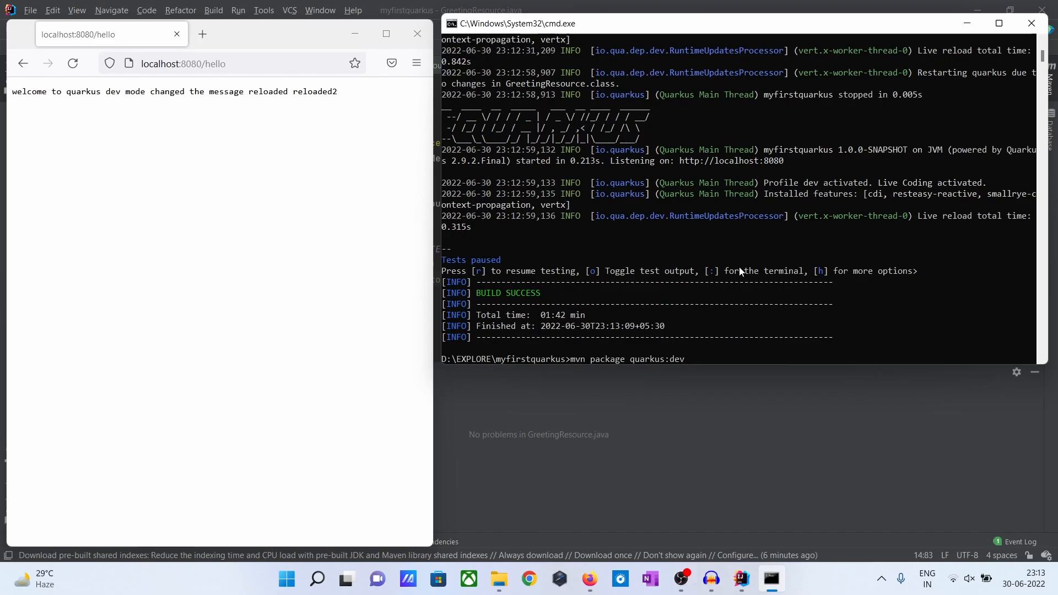
{"action": "mouse_move", "coordinate": [763, 261]}
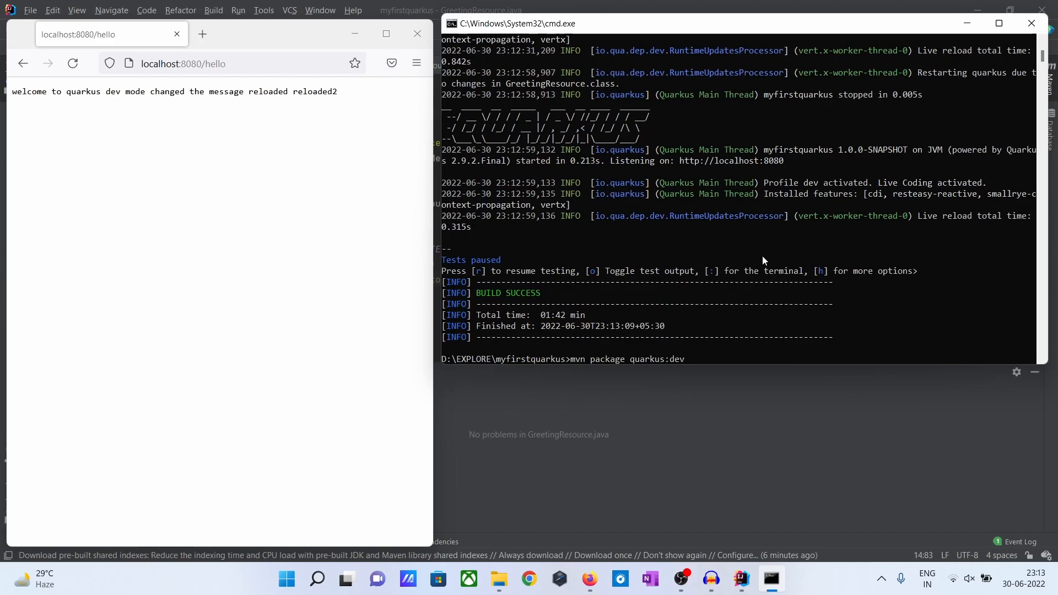
{"action": "mouse_move", "coordinate": [465, 137]}
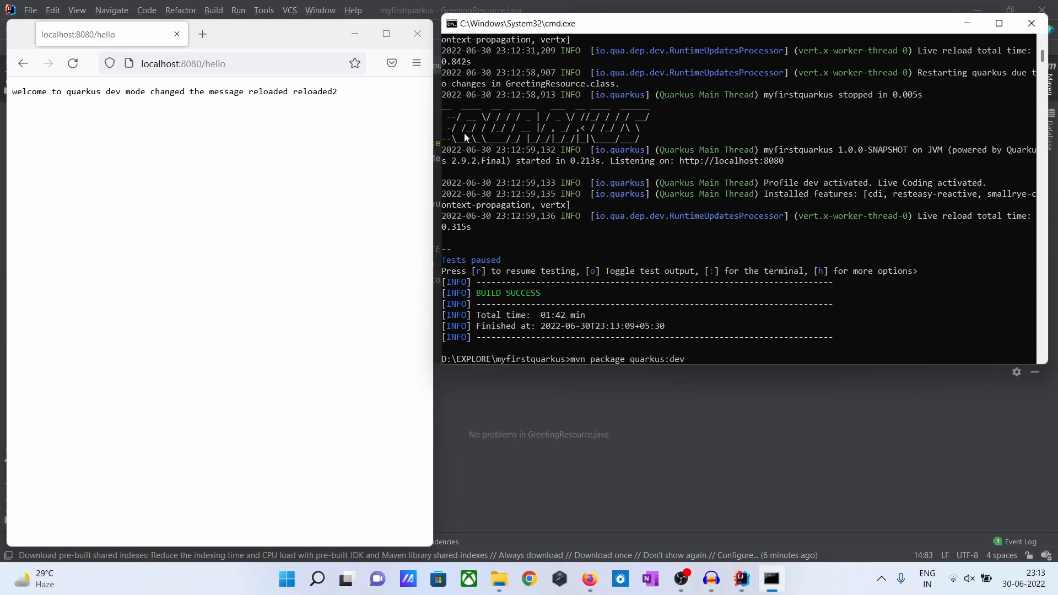